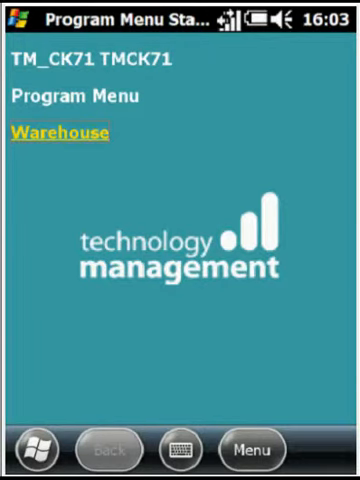
Launch the Warehouse app and log in as user HEIDI with her password
click(56, 132)
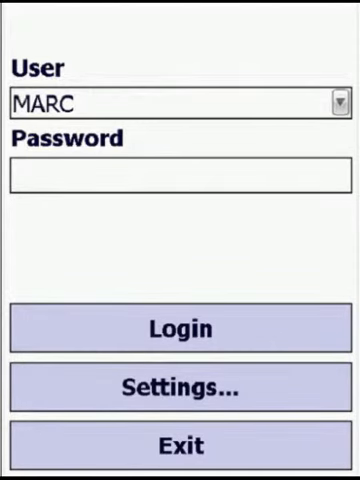
click(338, 104)
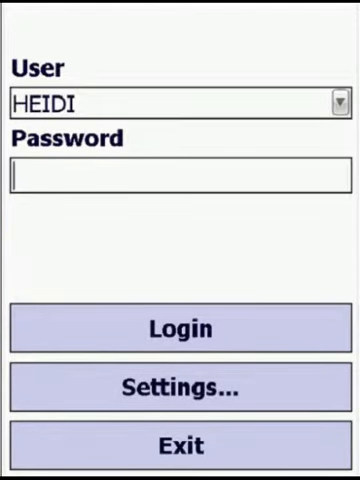
text(**)
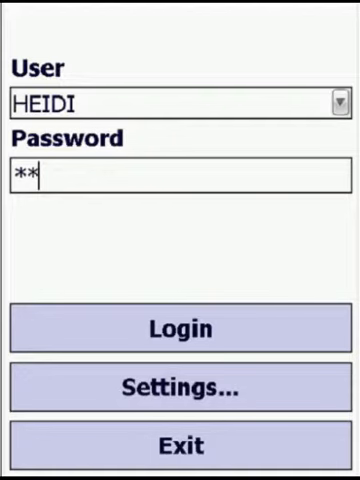
text(*)
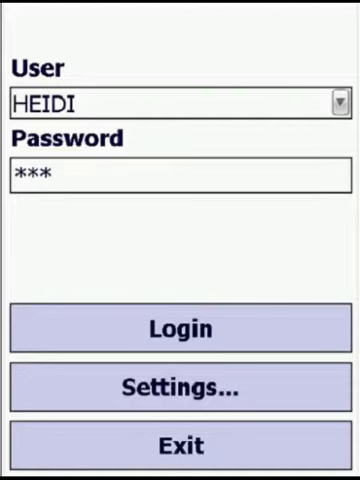
click(180, 328)
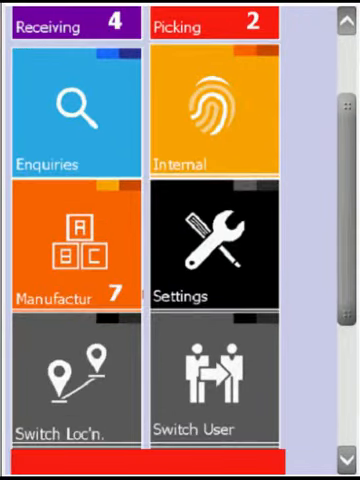
scroll(down, 3)
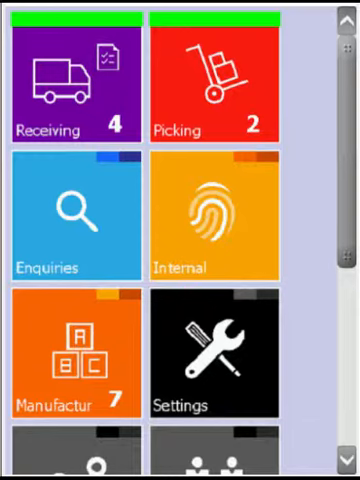
scroll(down, 3)
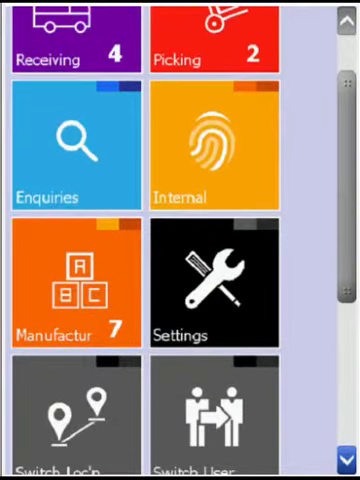
scroll(down, 3)
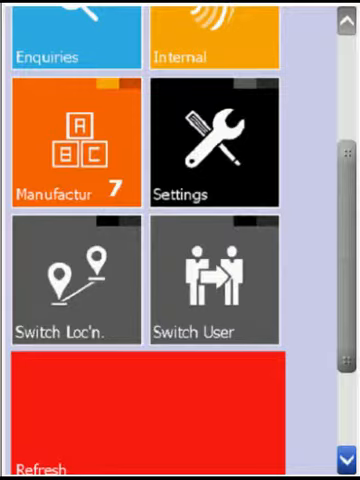
scroll(down, 3)
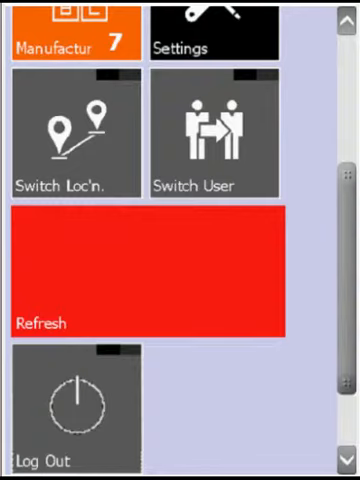
scroll(up, 3)
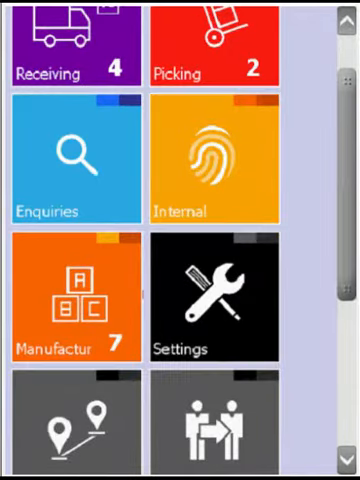
scroll(down, 3)
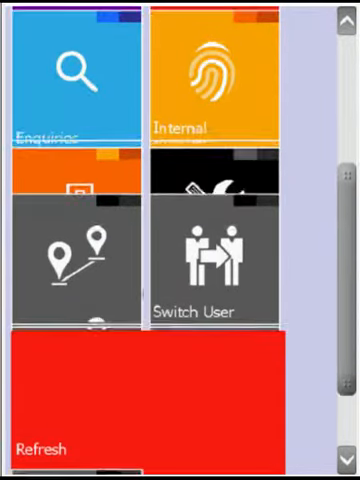
scroll(down, 3)
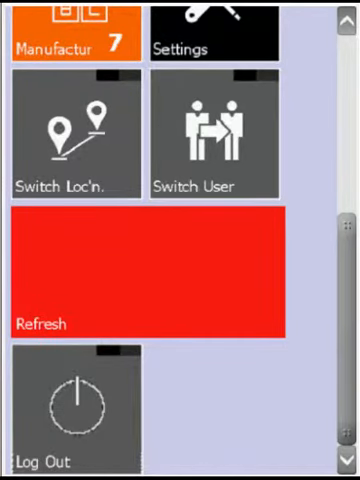
scroll(up, 3)
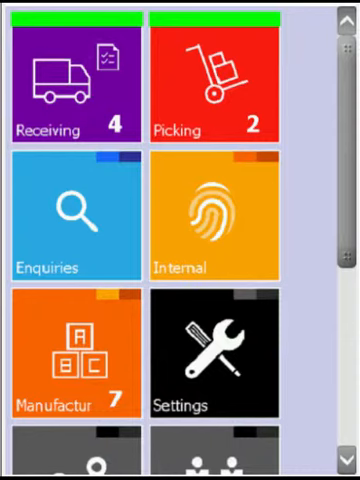
click(72, 76)
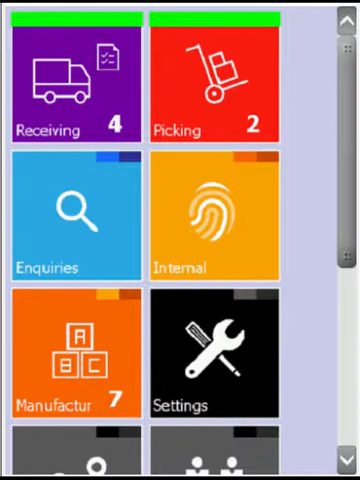
click(218, 84)
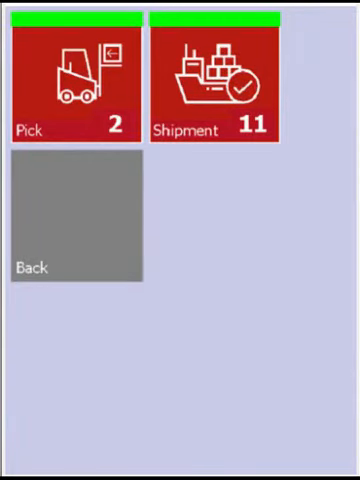
click(74, 212)
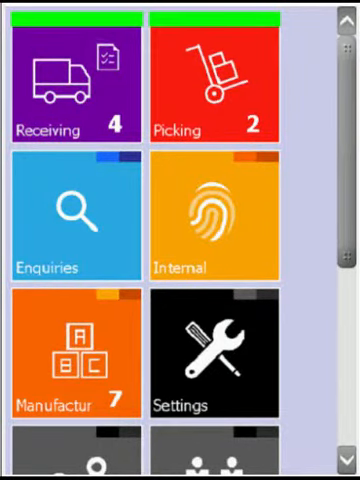
click(76, 216)
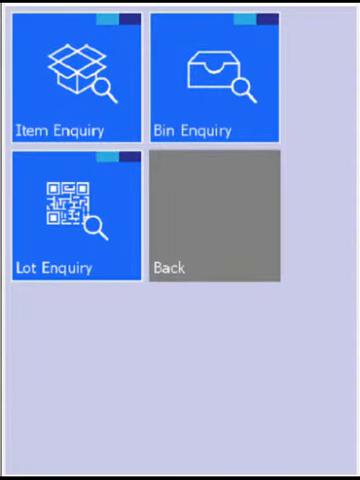
click(210, 220)
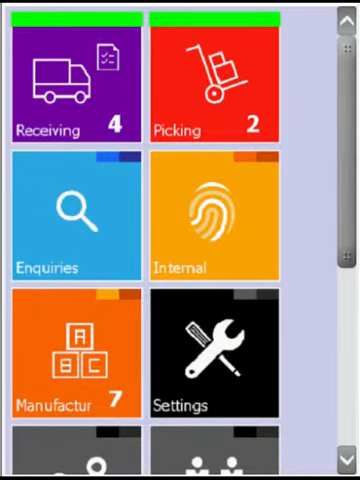
Review the server, credential and device settings, confirm with OK, and switch user
click(72, 356)
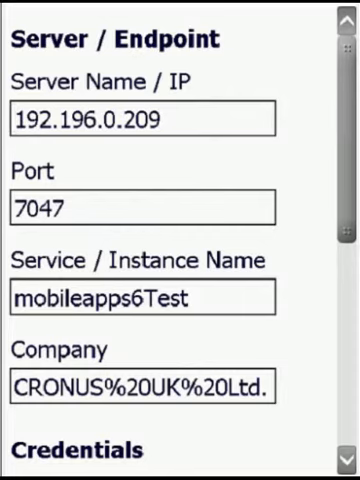
scroll(down, 3)
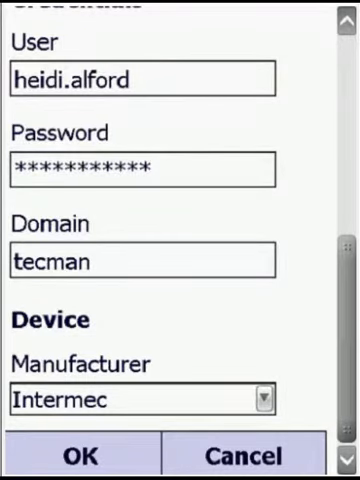
click(80, 456)
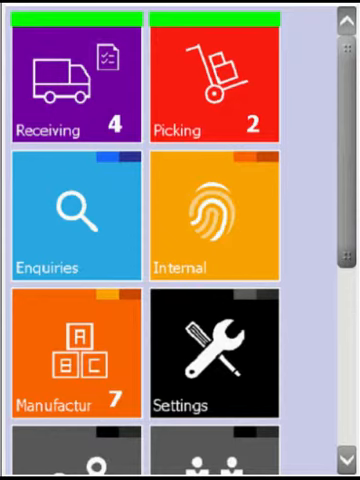
scroll(down, 3)
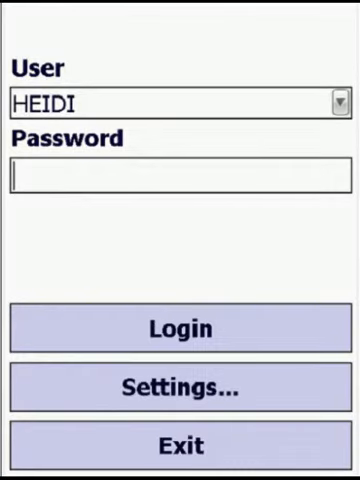
Log in as user MARC with his password and browse the lower tile modules
click(338, 104)
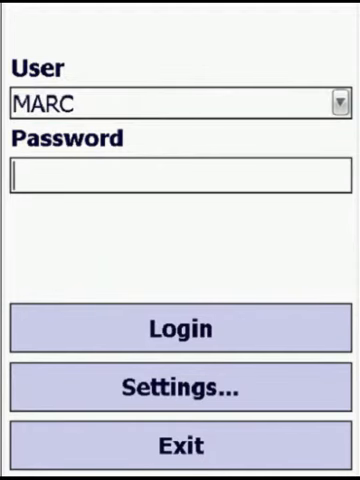
text(***)
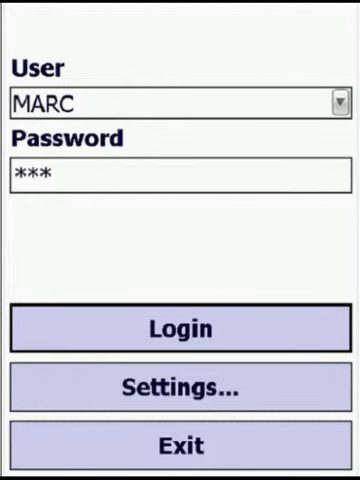
click(180, 328)
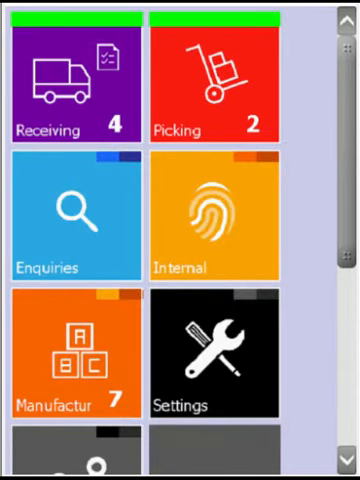
scroll(down, 3)
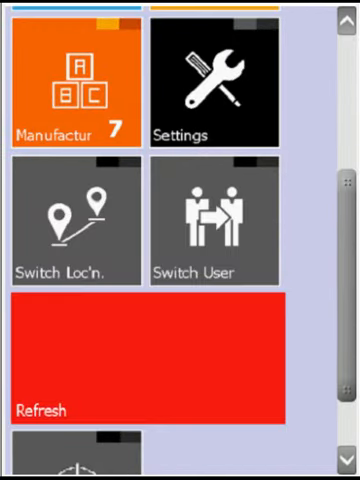
scroll(down, 3)
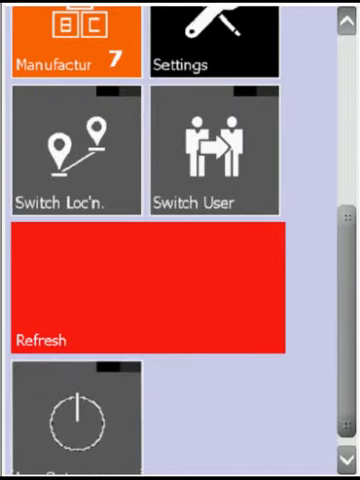